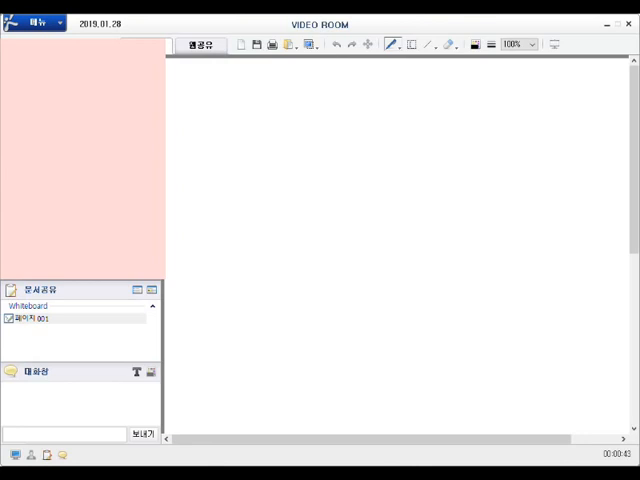
mouse_move(537, 22)
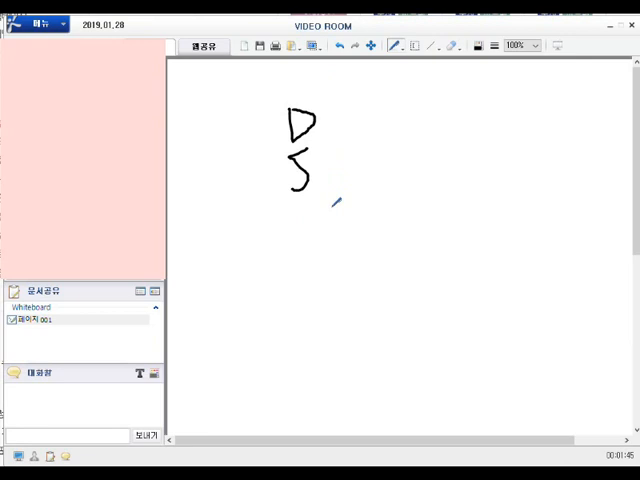
Finish the first handwritten word and write the second word on the line below.
drag(335, 200, 312, 175)
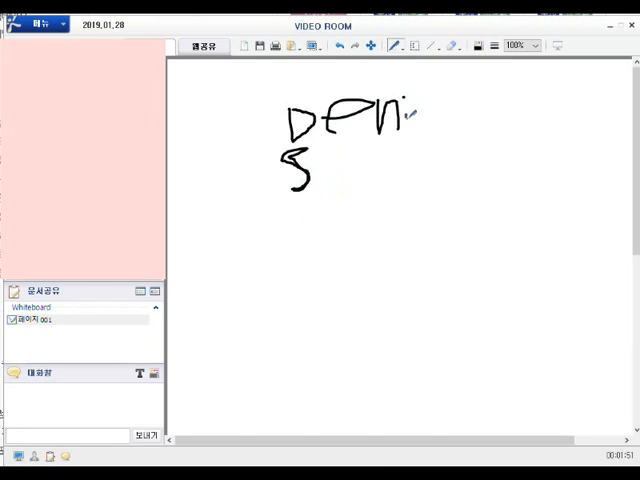
drag(325, 155, 330, 195)
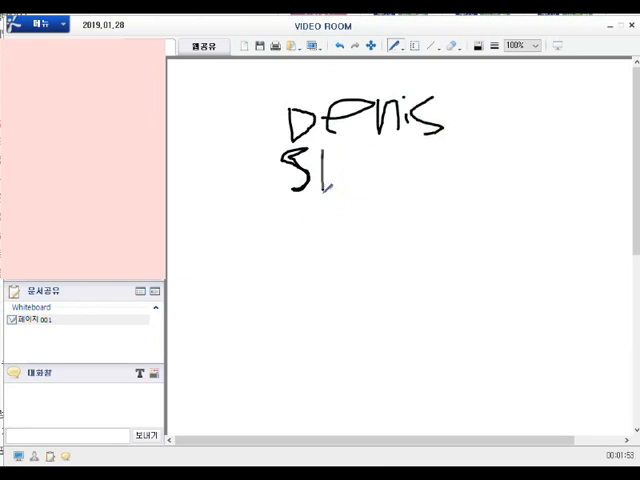
drag(320, 165, 335, 185)
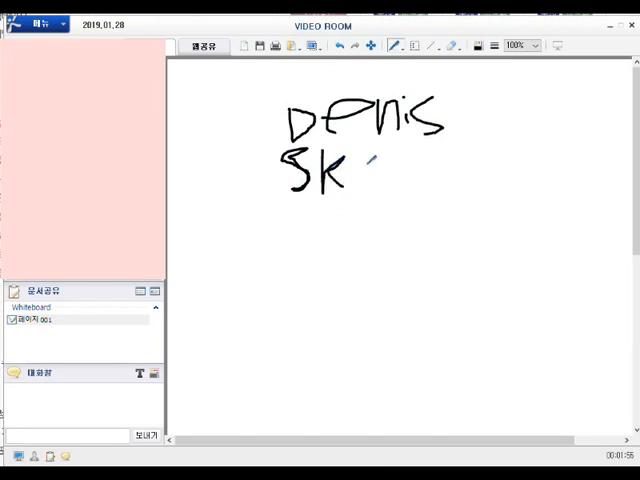
drag(360, 170, 420, 175)
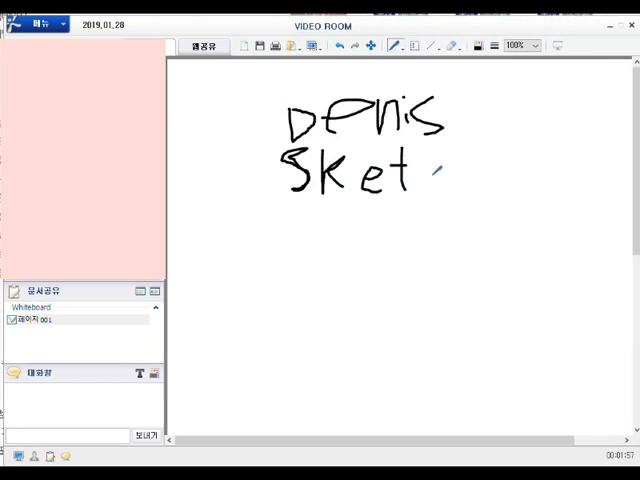
drag(430, 170, 455, 200)
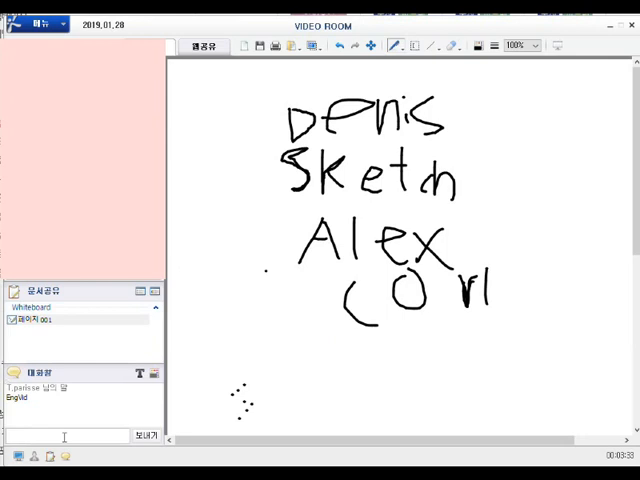
Start typing 'EngVid' into the chat input box without sending it.
text(eng)
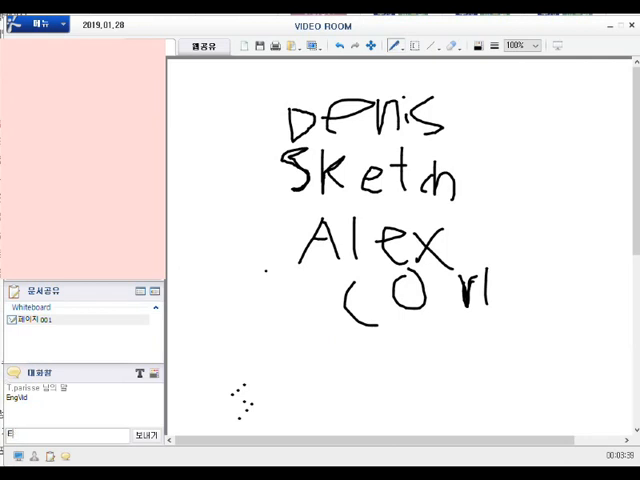
text(N)
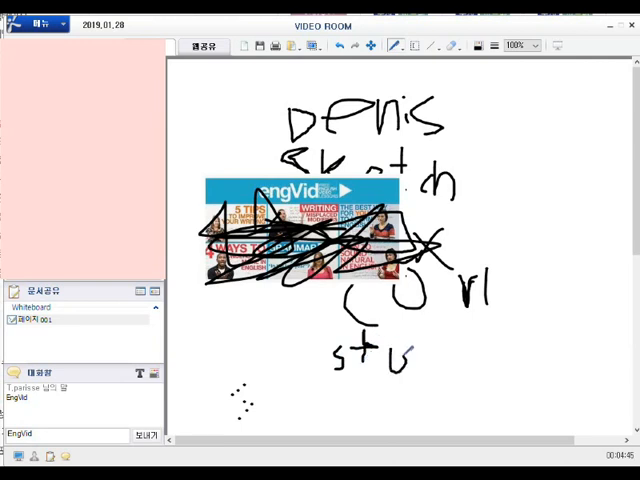
Complete the handwritten word 'study', then erase all drawings and the EngVid image.
drag(405, 345, 420, 365)
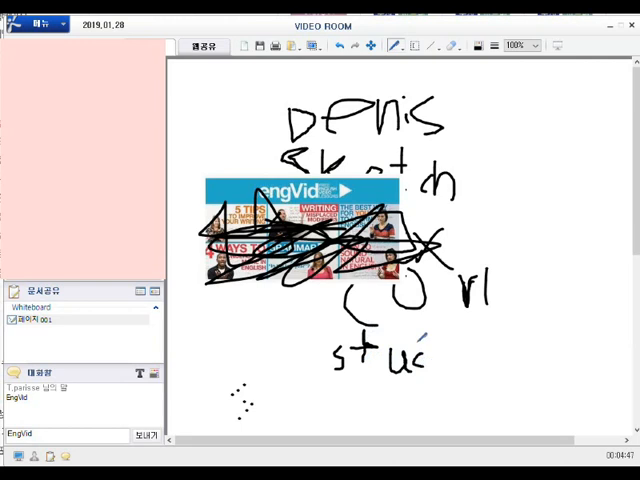
drag(428, 345, 405, 390)
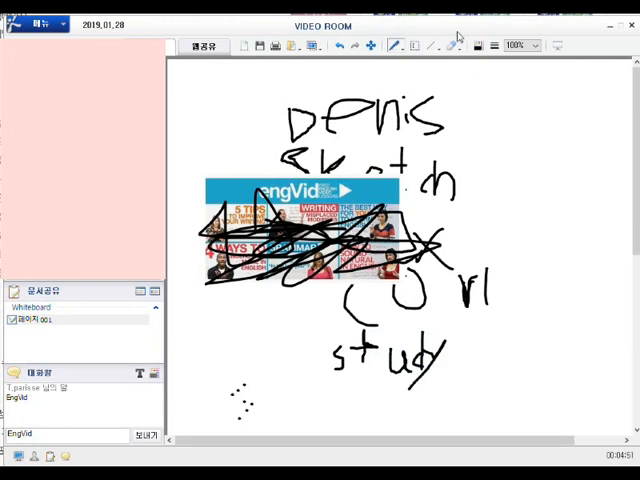
click(451, 45)
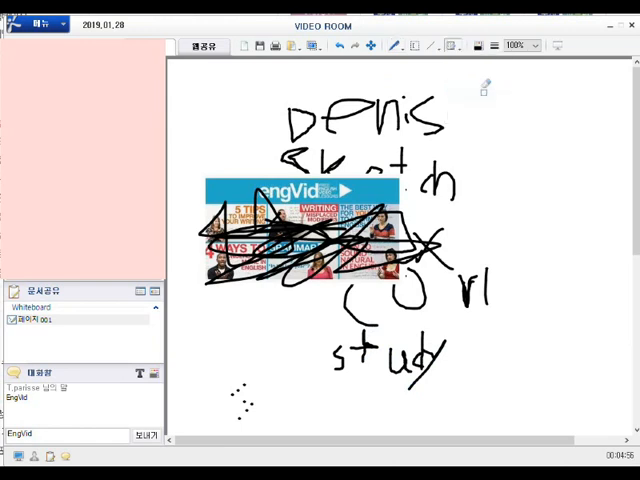
drag(470, 275, 478, 315)
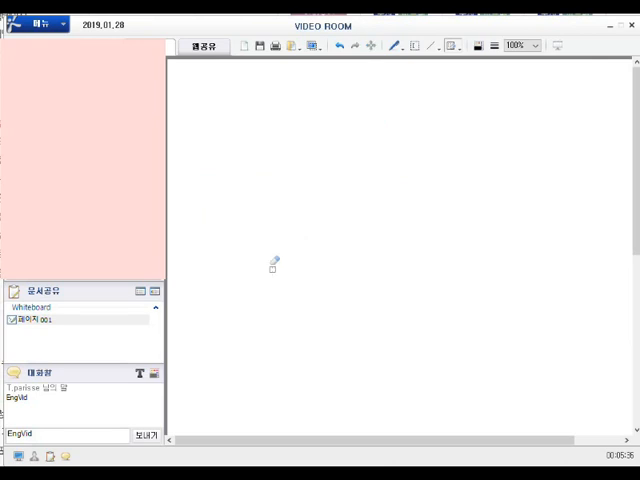
Select the pen from the drawing-tool dropdown and switch to the 웹공유 web-share view.
click(397, 45)
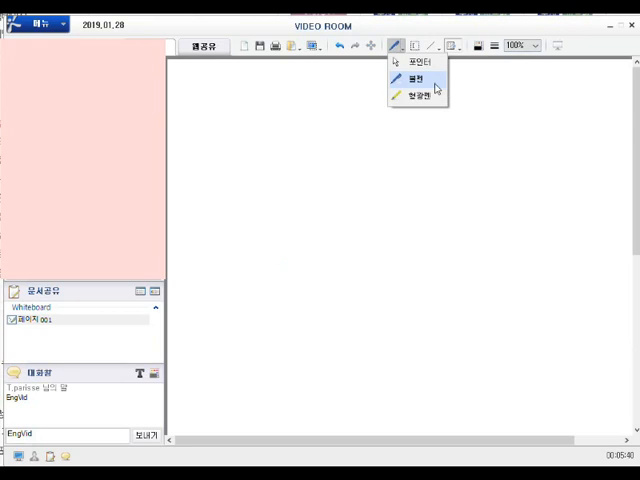
click(408, 77)
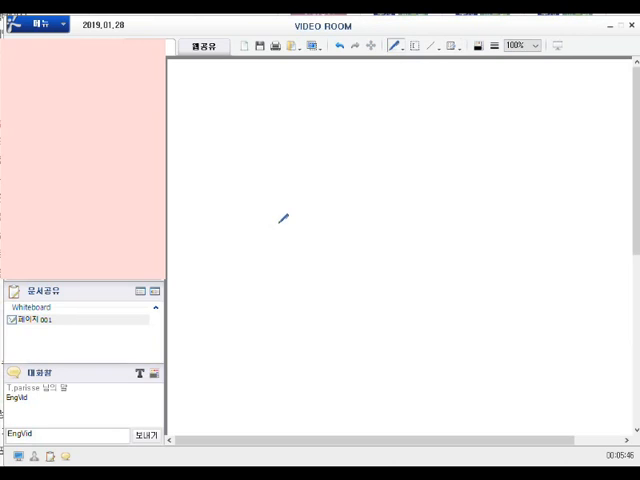
click(203, 47)
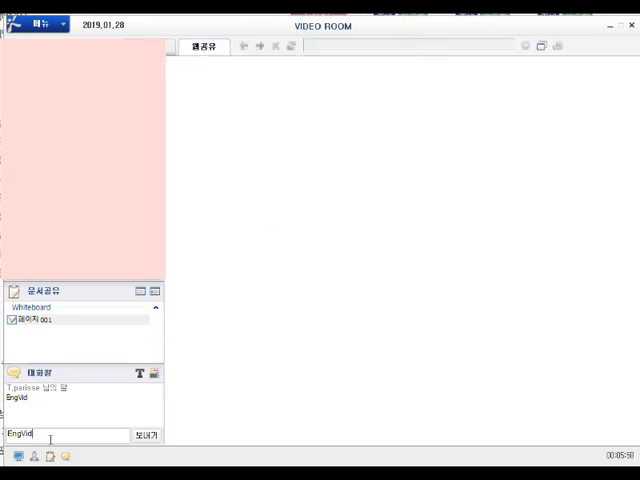
Delete the leftover 'EngVid' text from the chat input field.
key(Backspace)
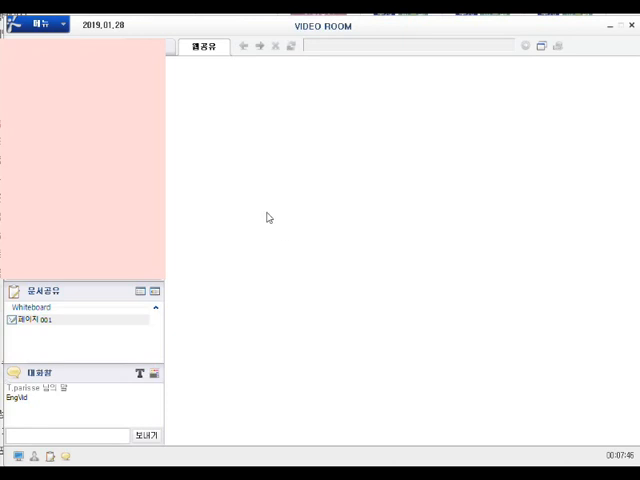
mouse_move(257, 181)
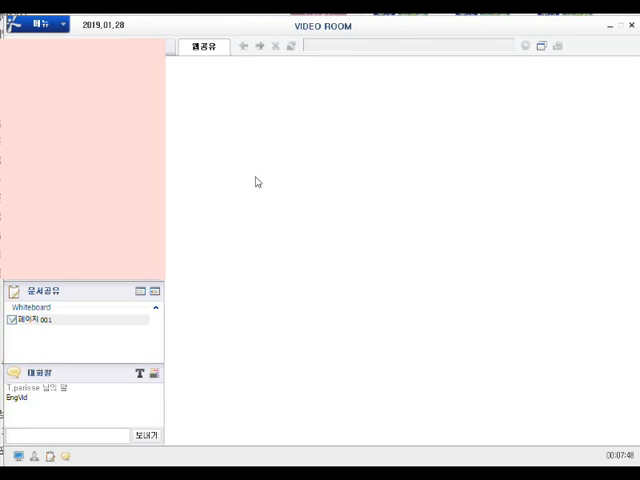
mouse_move(261, 193)
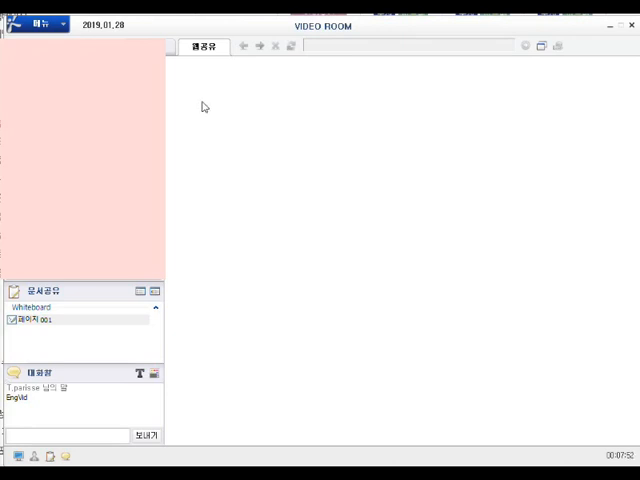
mouse_move(198, 103)
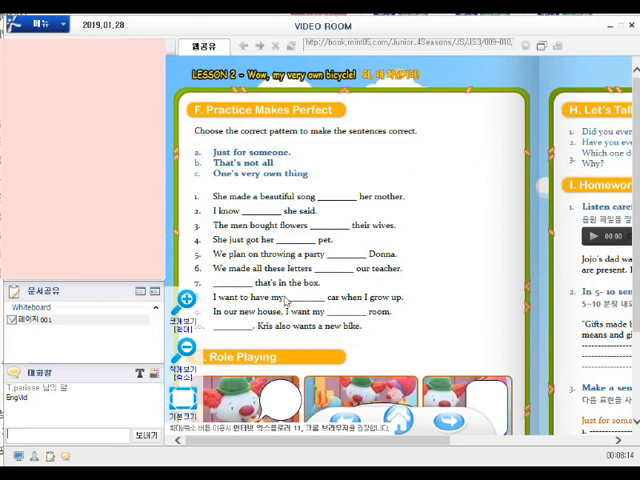
mouse_move(375, 145)
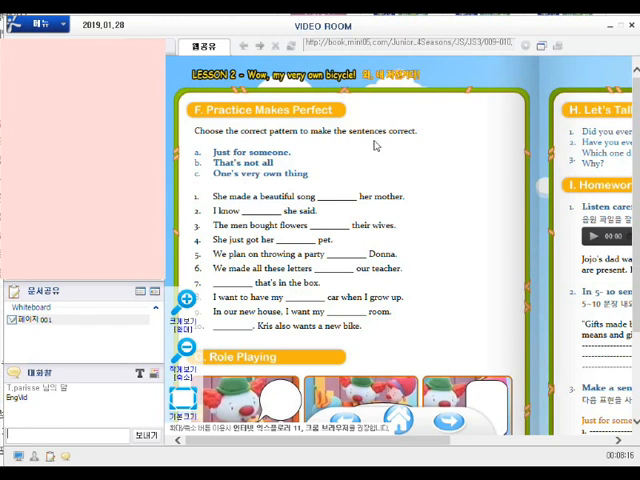